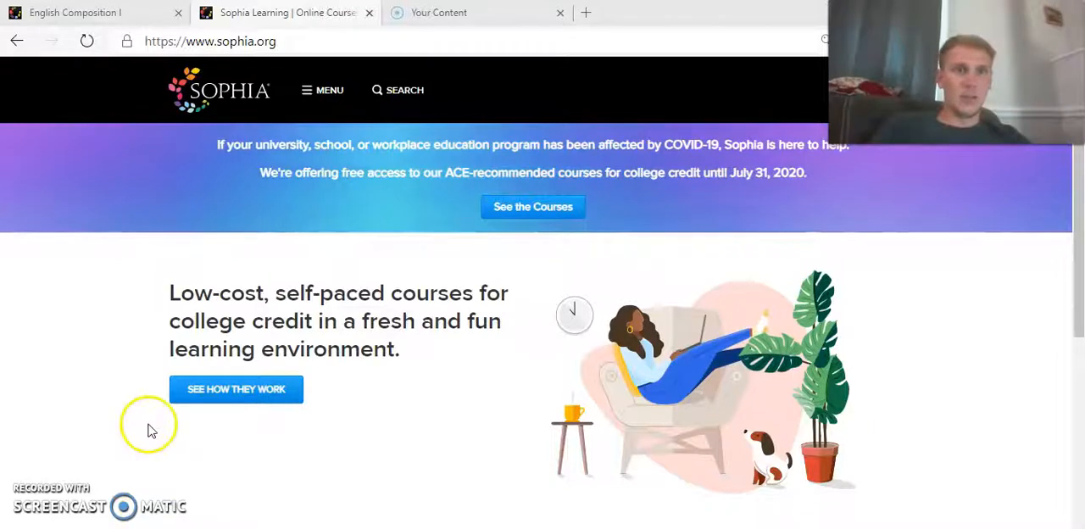
mouse_move(159, 223)
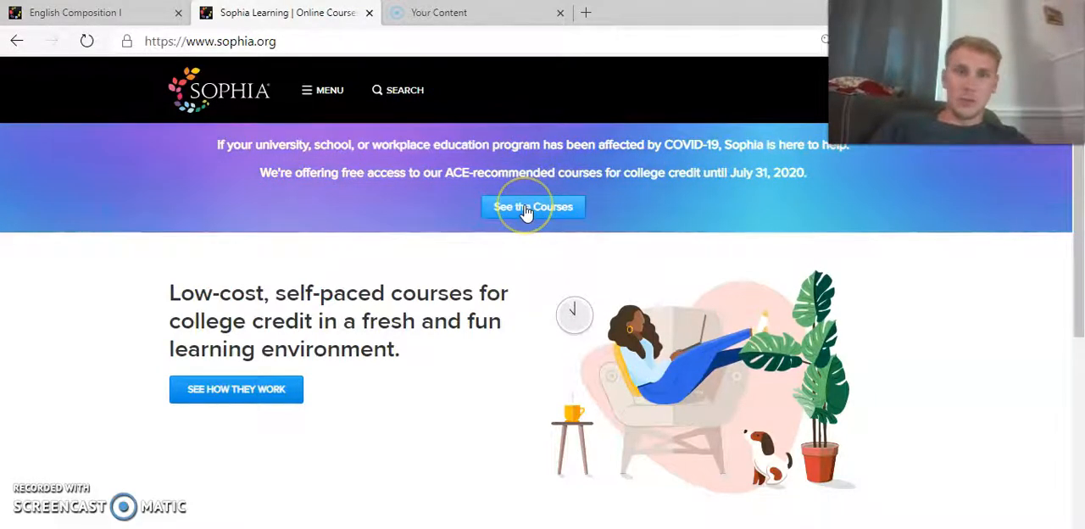
- Open 'See the Courses' and scroll through the table of free college-credit courses by subject
left_click(533, 207)
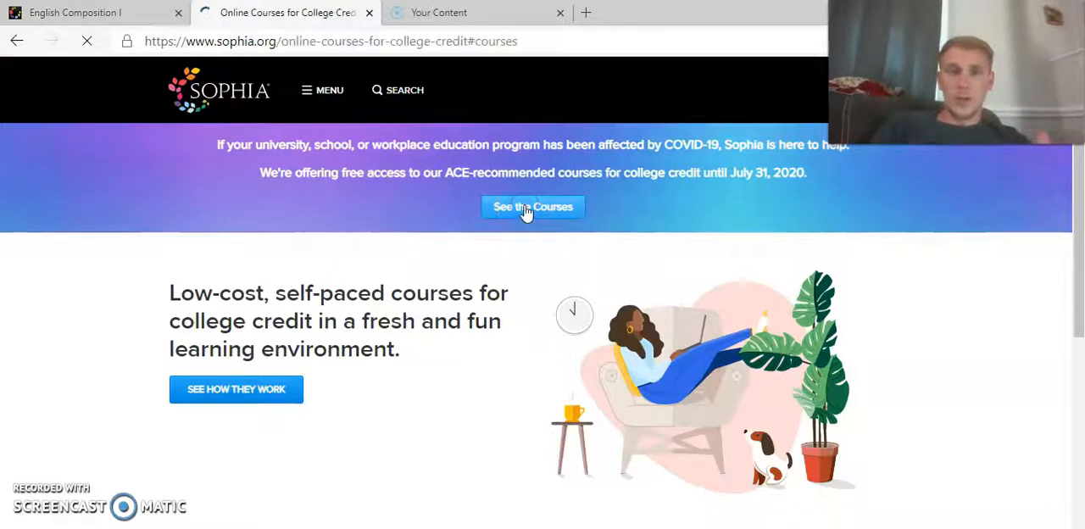
left_click(533, 207)
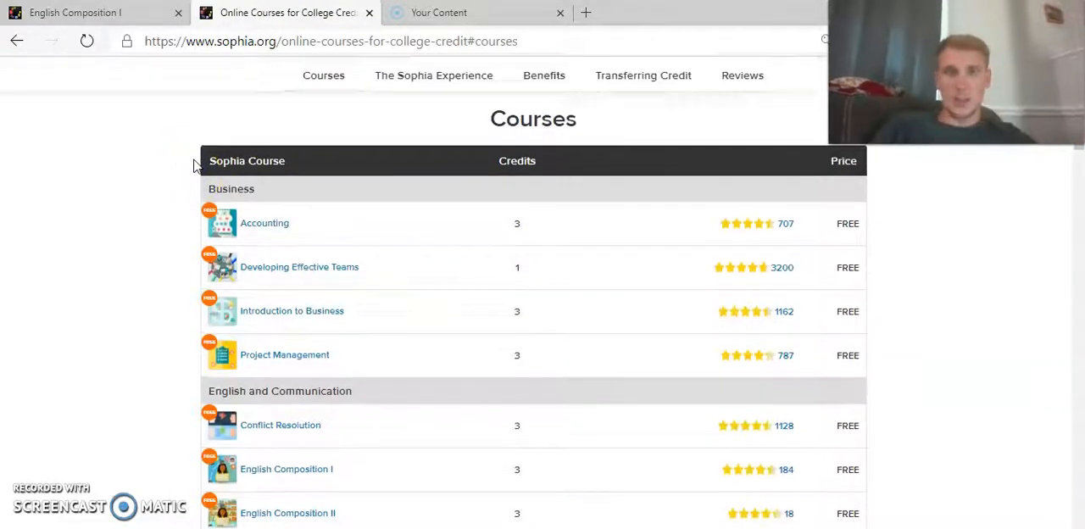
scroll("down", 3)
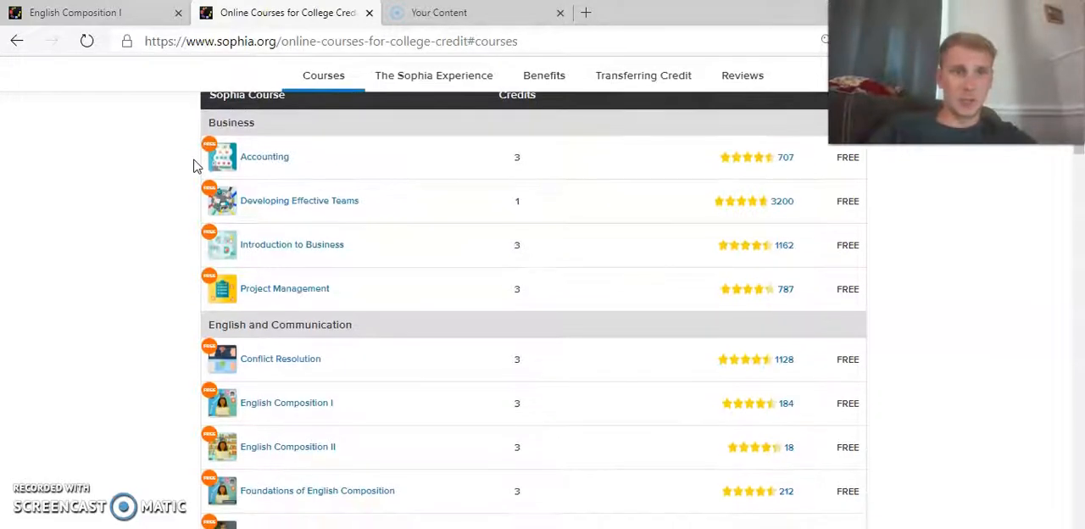
scroll("down", 3)
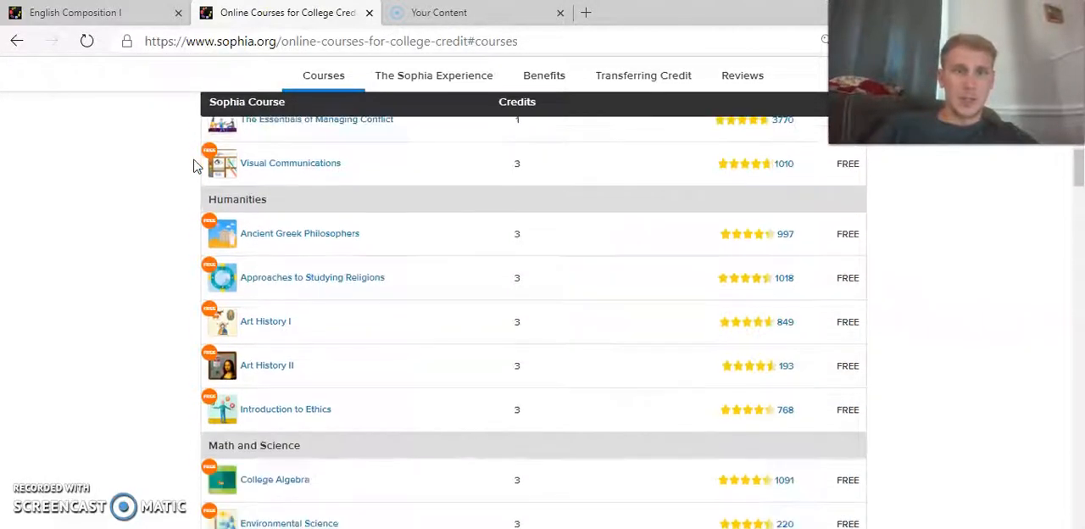
scroll("down", 3)
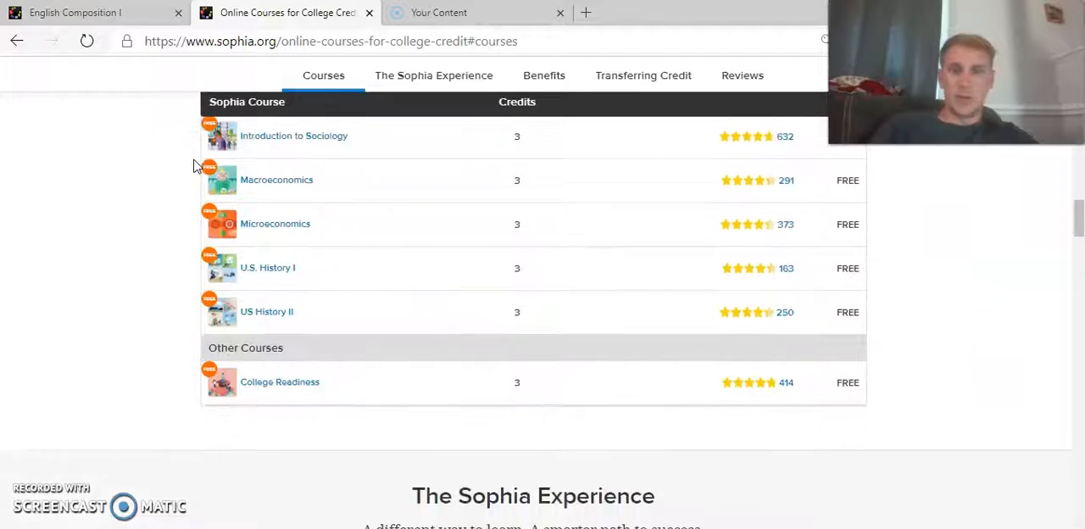
scroll("down", 3)
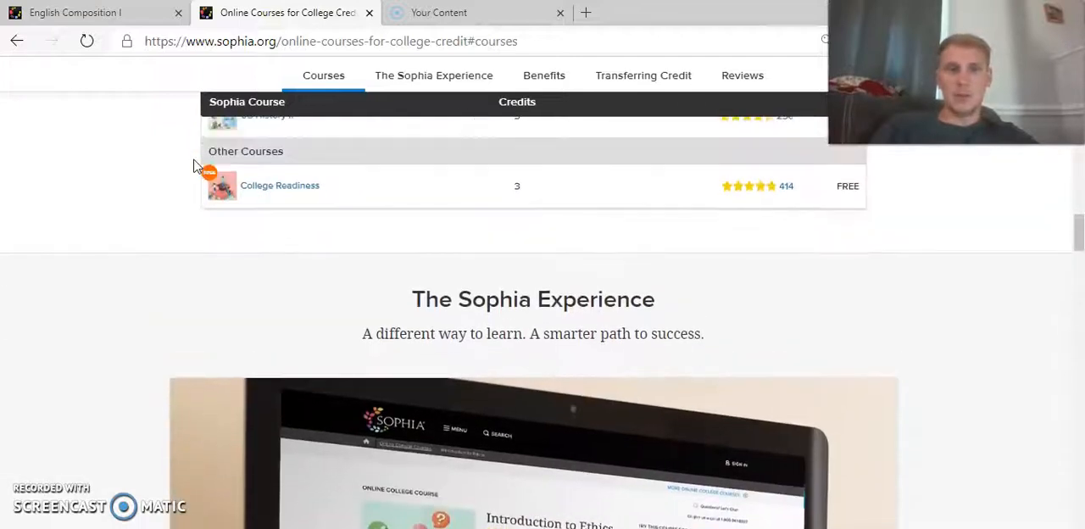
scroll("up", 3)
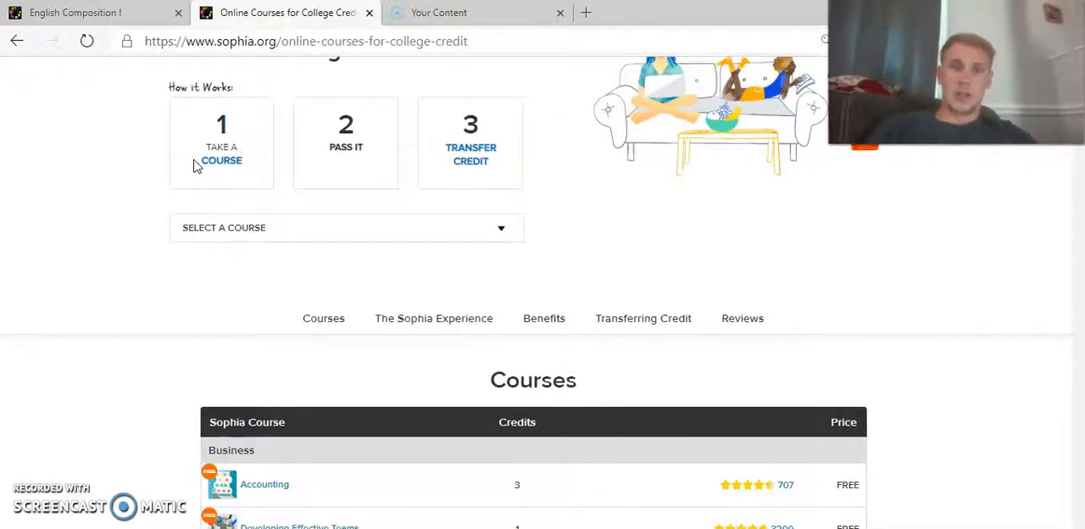
scroll("down", 3)
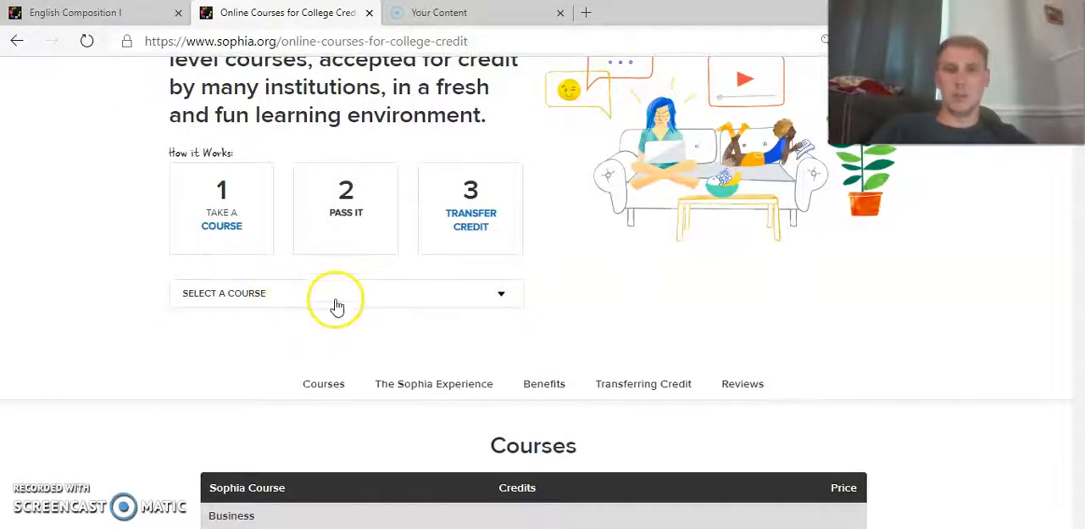
left_click(343, 292)
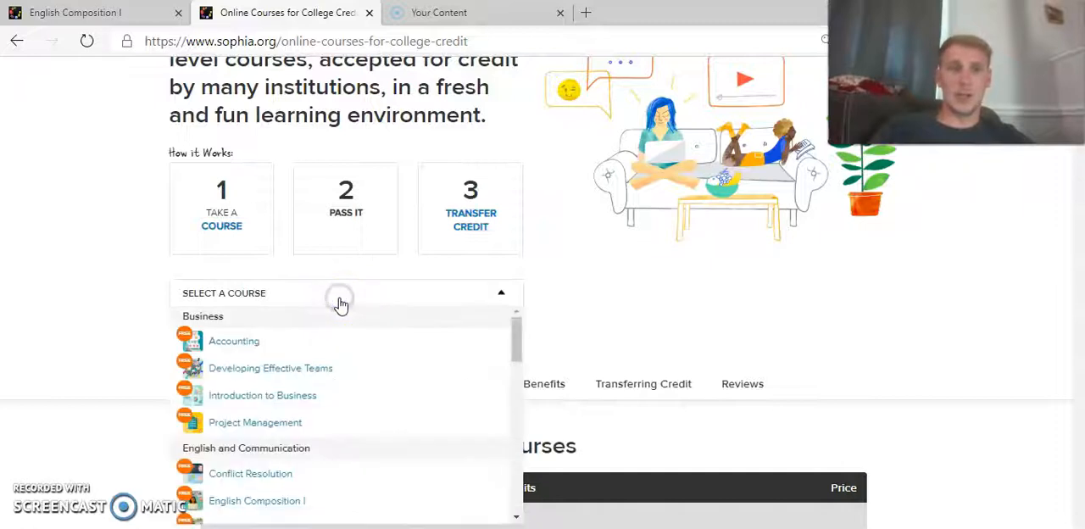
mouse_move(513, 339)
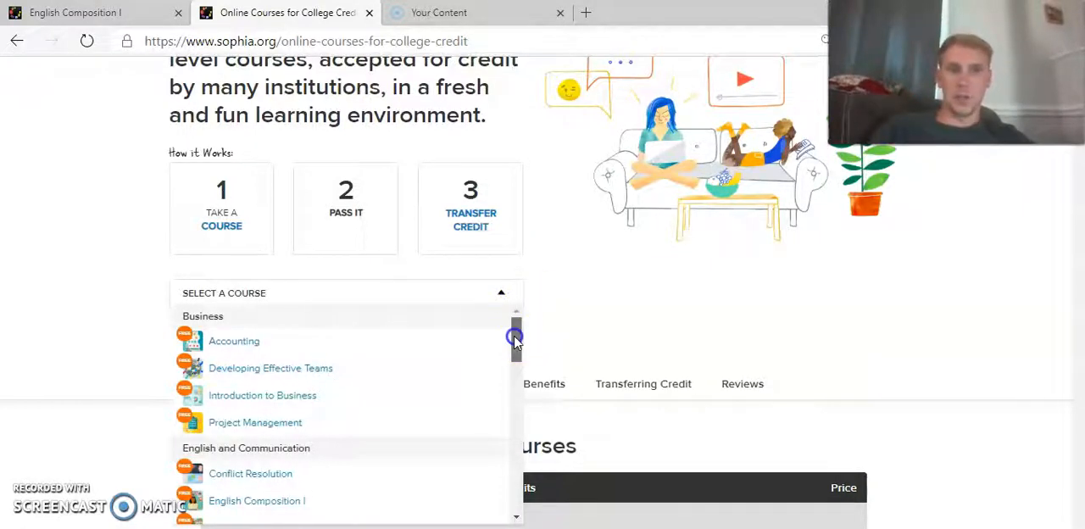
scroll("down", 3)
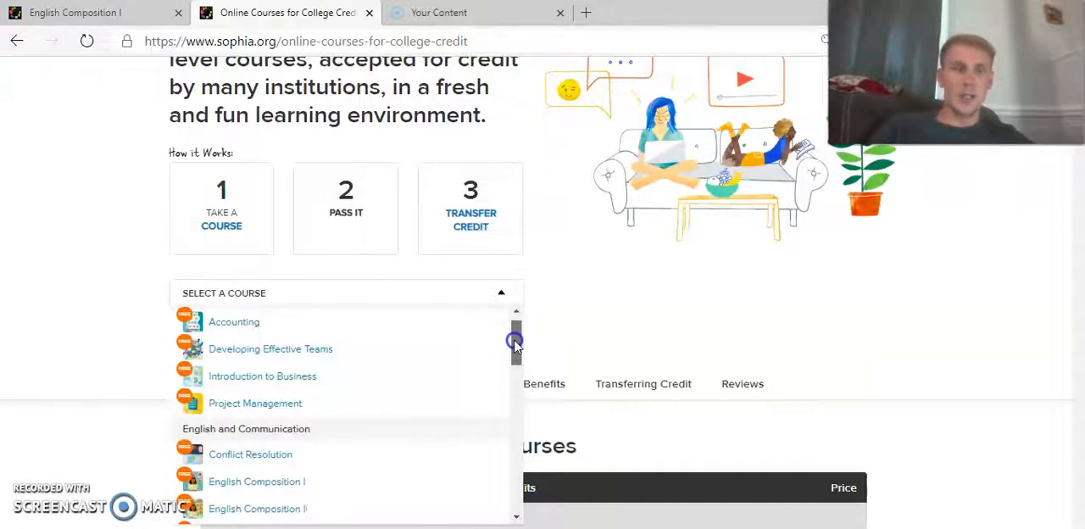
scroll("down", 3)
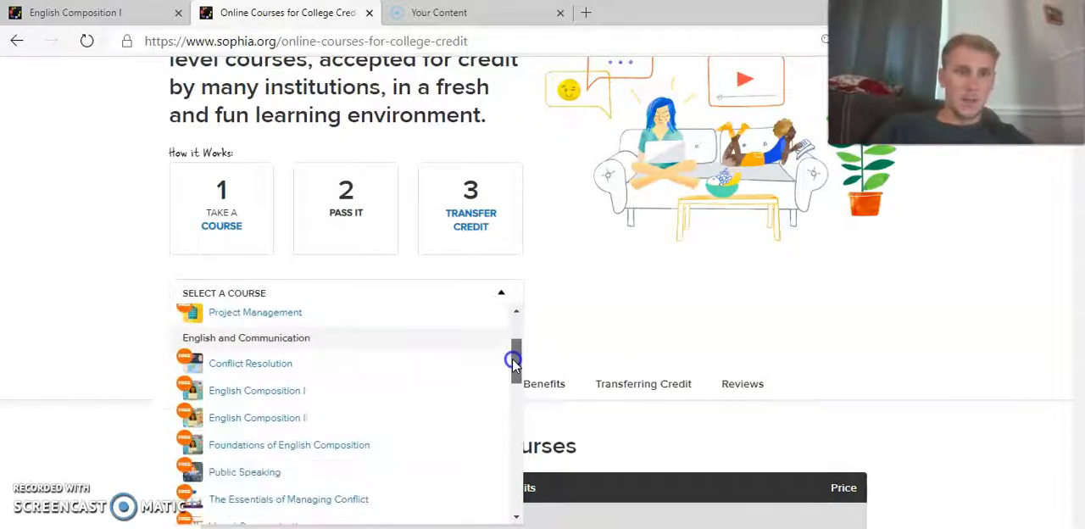
scroll("down", 3)
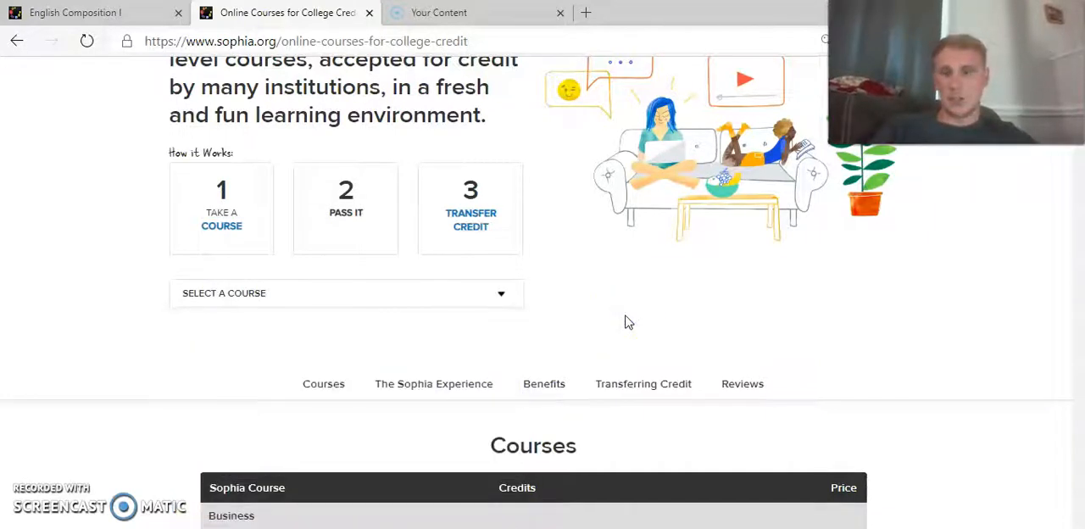
scroll("down", 3)
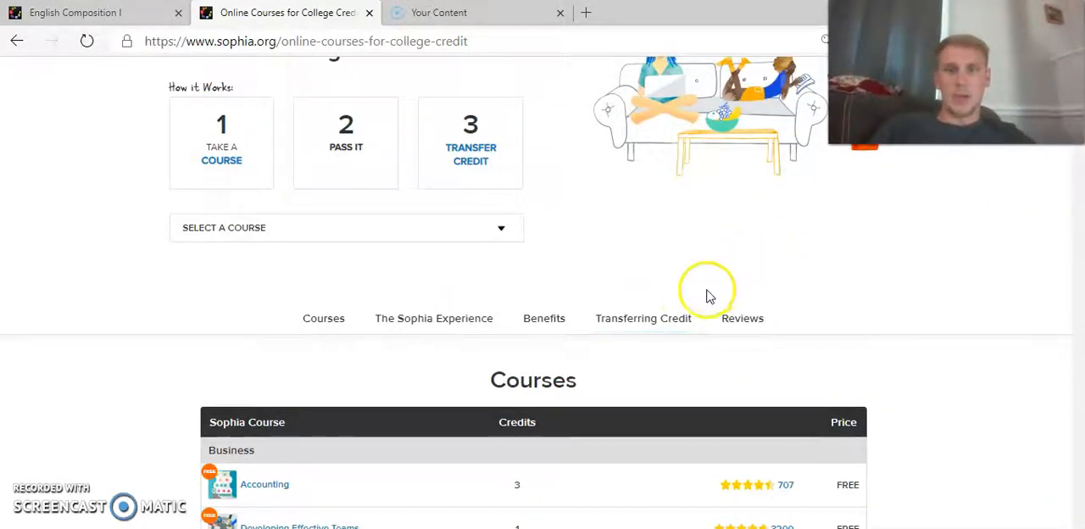
- Browse the Transferring Credit partner school logos, then switch to the English Composition I dashboard
left_click(643, 318)
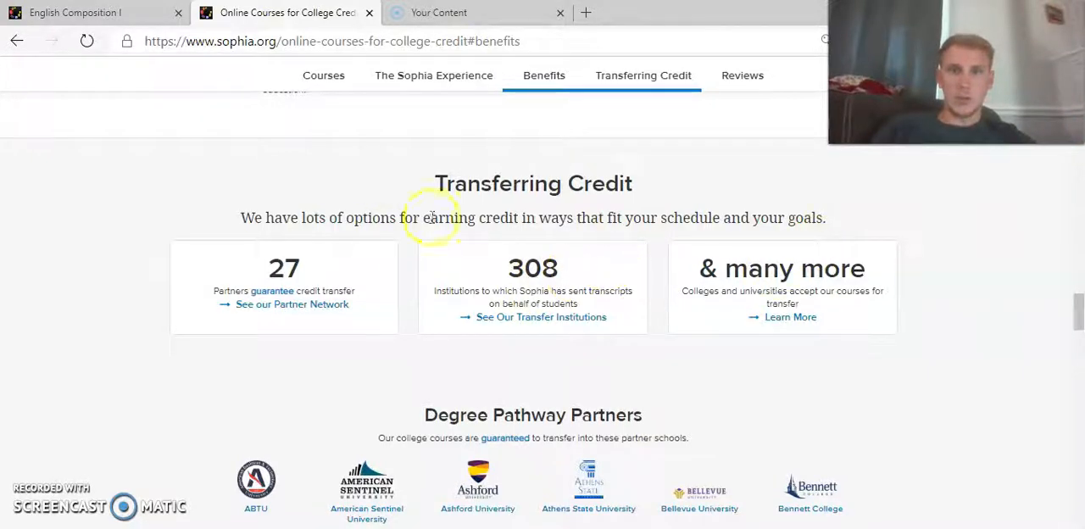
mouse_move(735, 135)
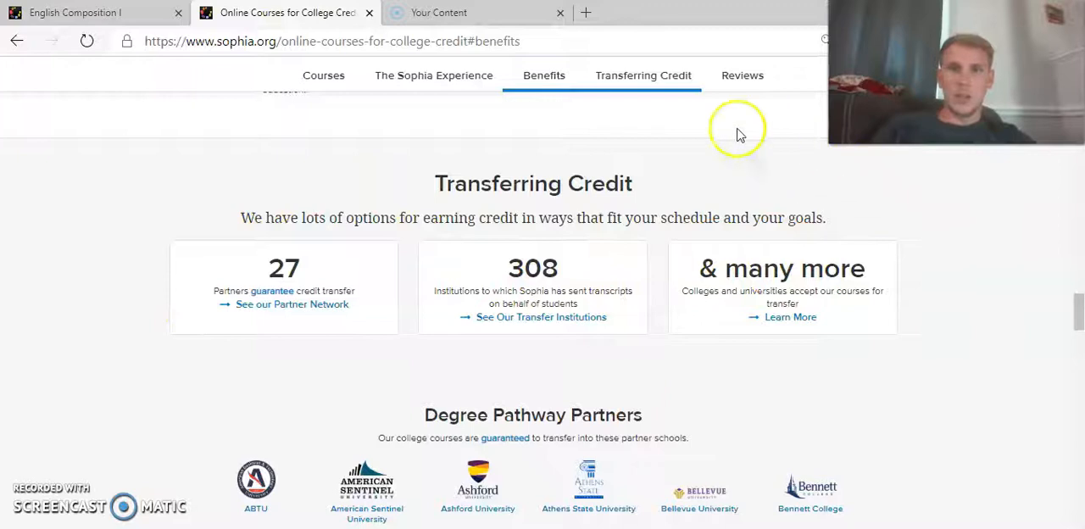
scroll("down", 3)
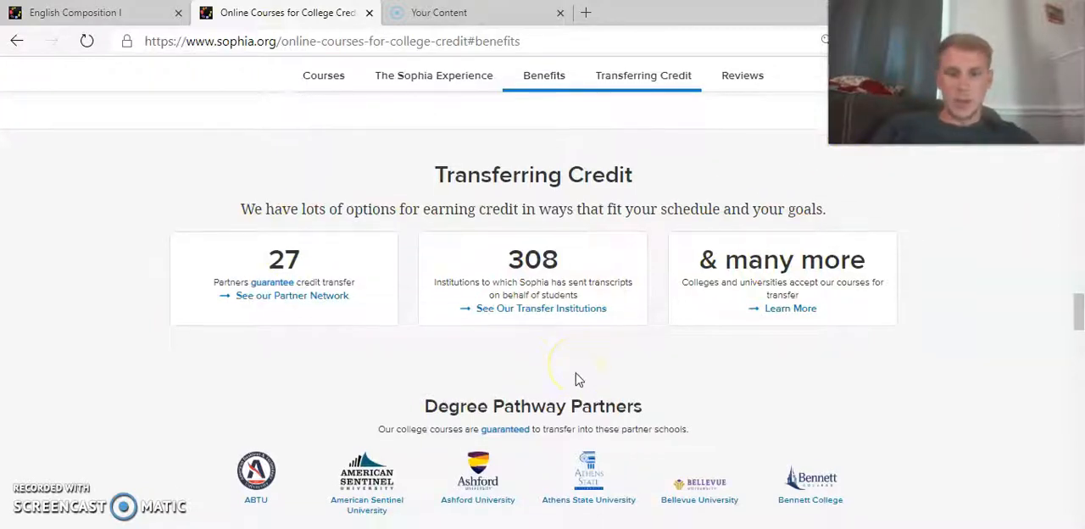
left_click(643, 75)
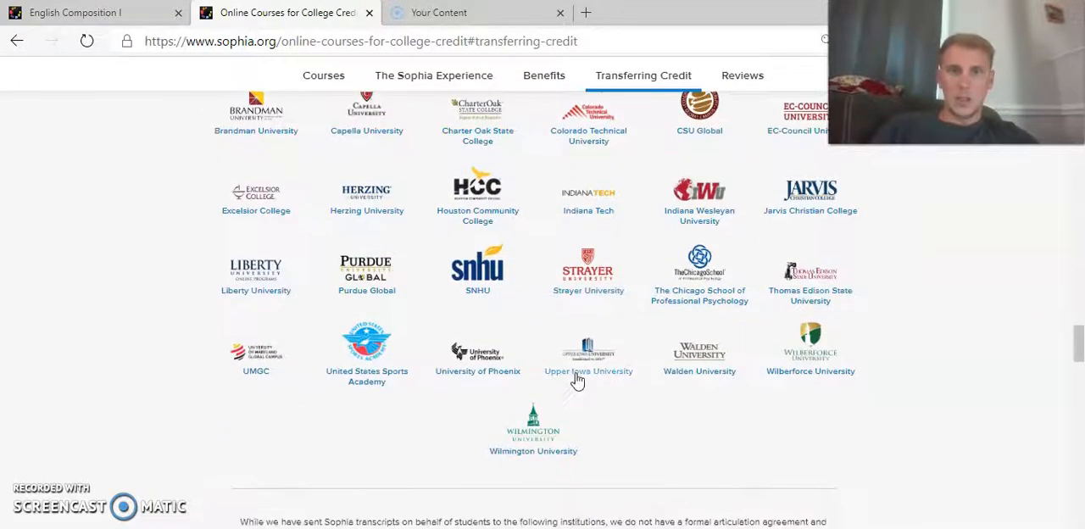
scroll("up", 3)
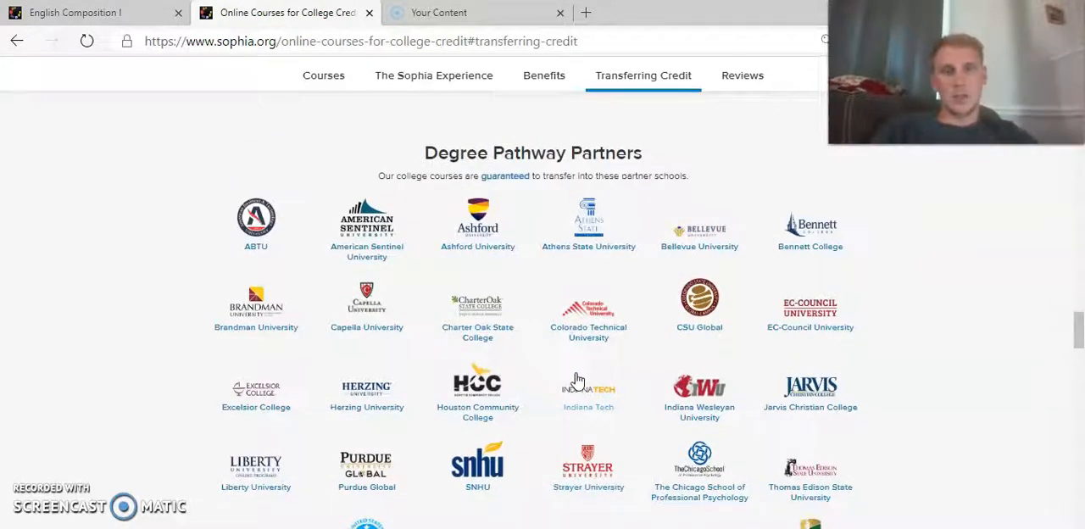
mouse_move(477, 221)
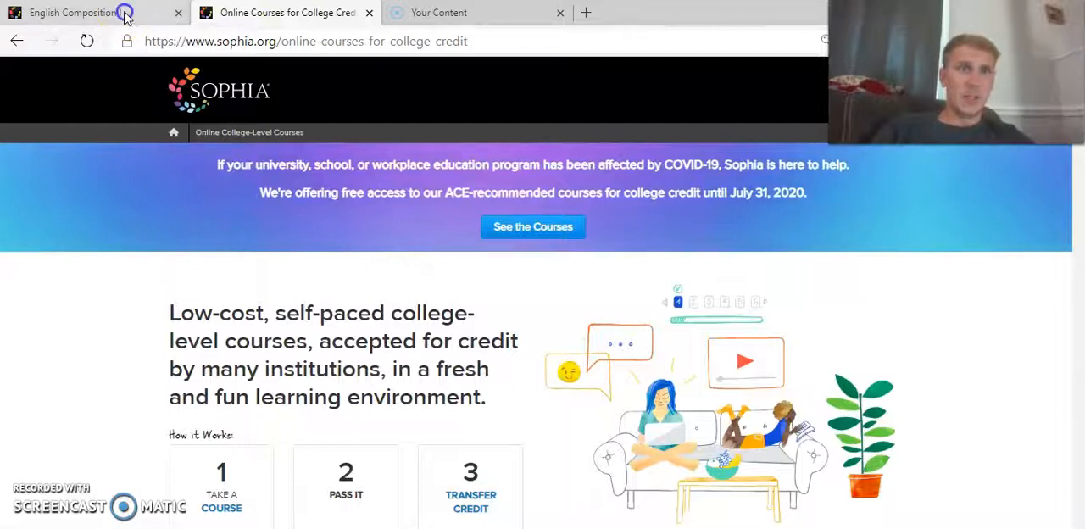
left_click(72, 12)
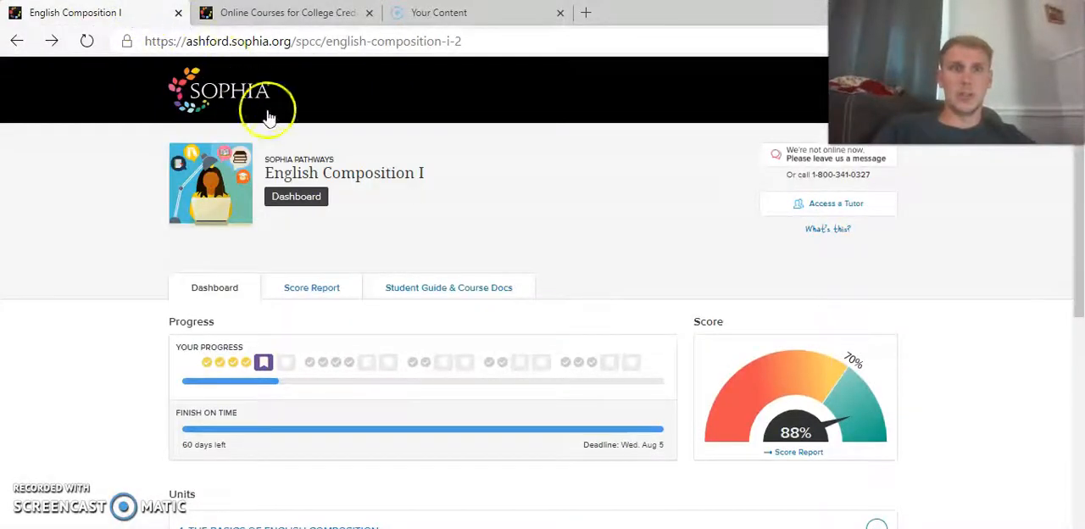
mouse_move(155, 252)
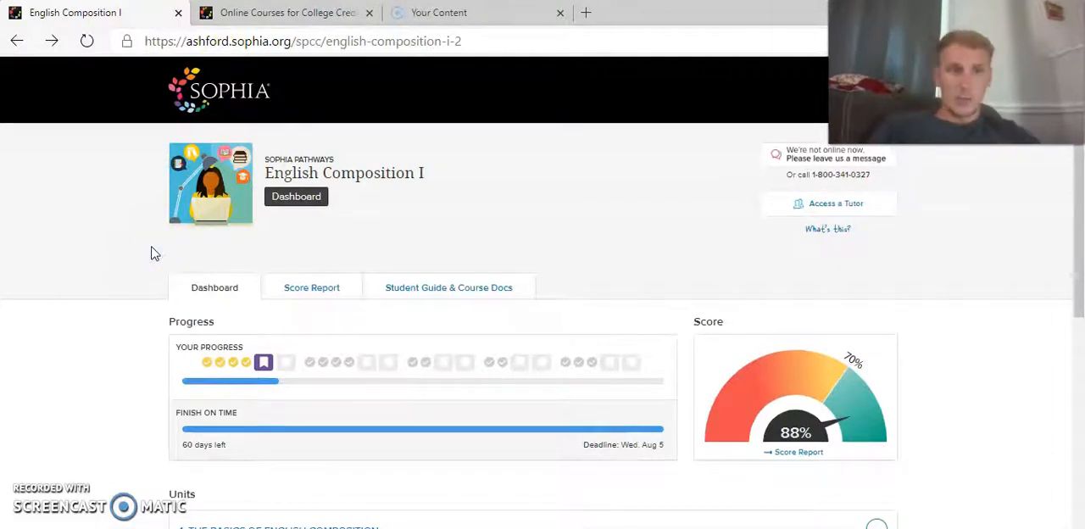
scroll("down", 3)
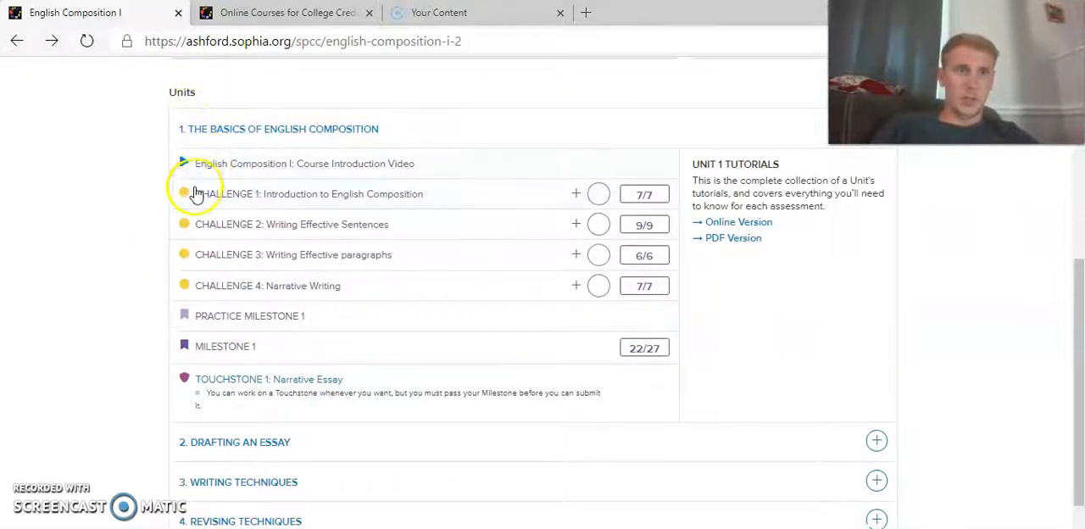
mouse_move(205, 247)
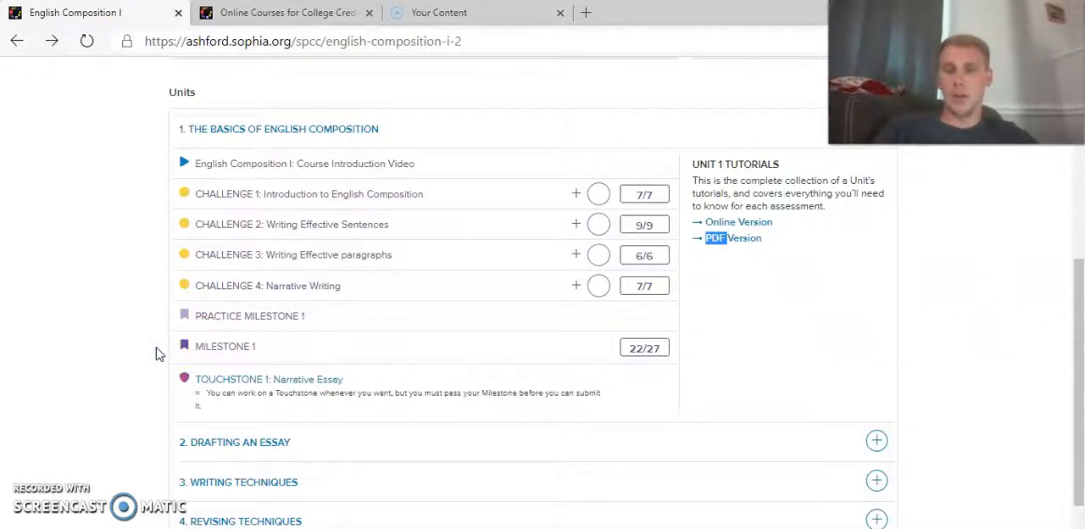
scroll("down", 3)
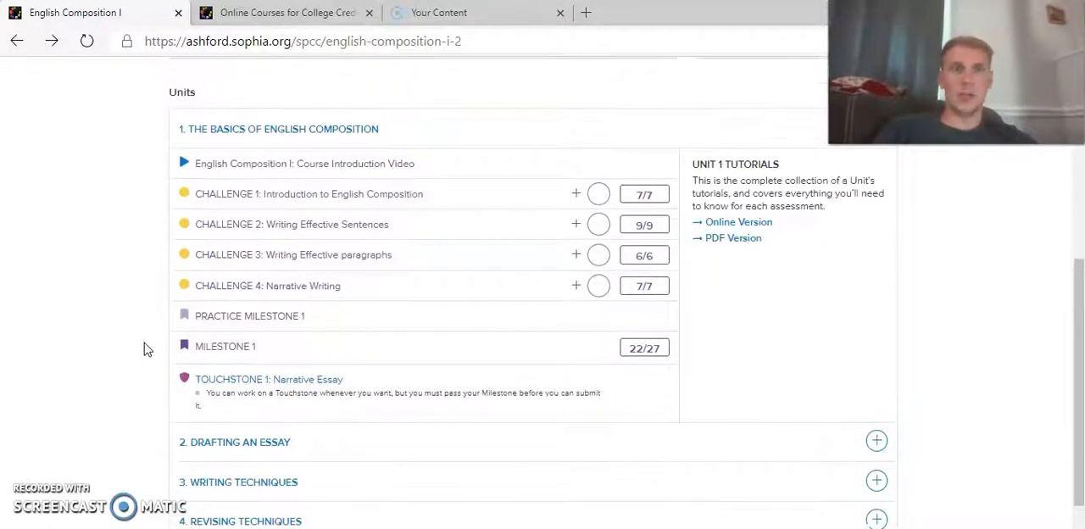
scroll("down", 3)
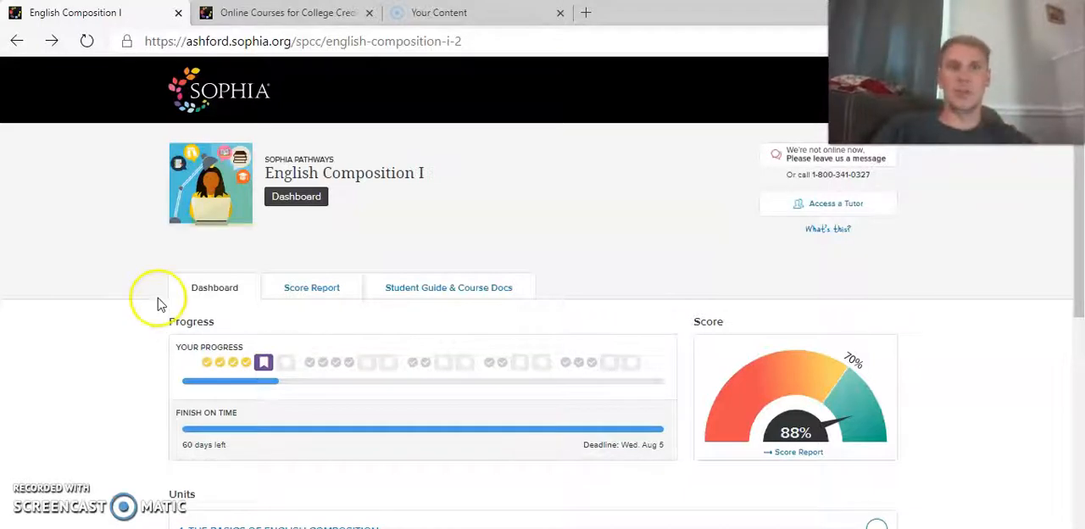
- Switch back to the 'Online Courses for College Credit' tab and scroll to the how-it-works steps
left_click(284, 13)
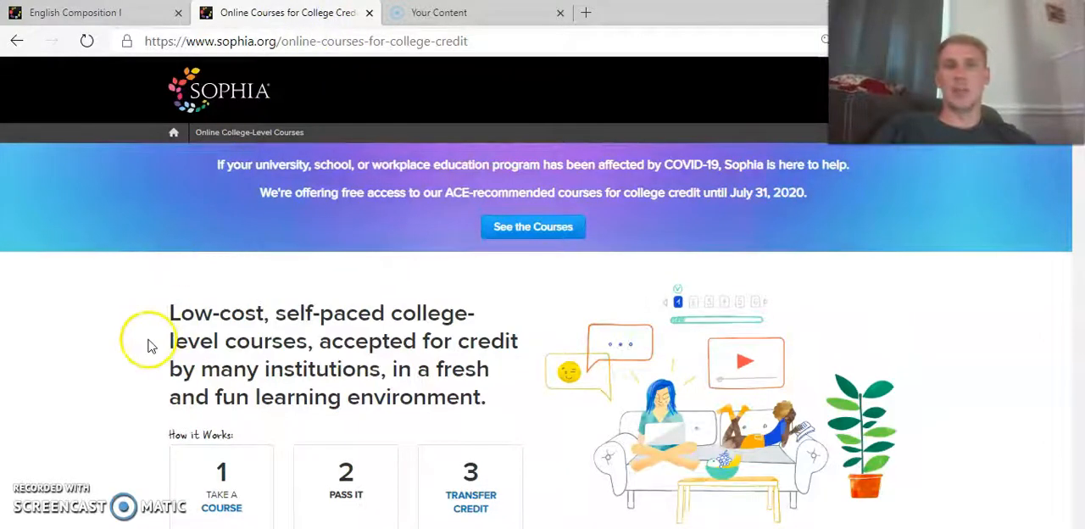
scroll("down", 3)
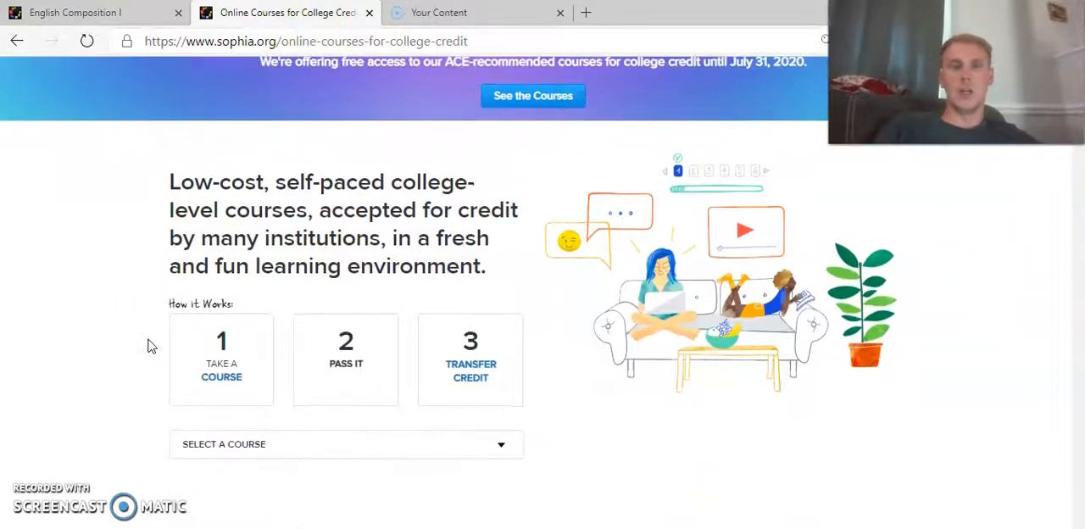